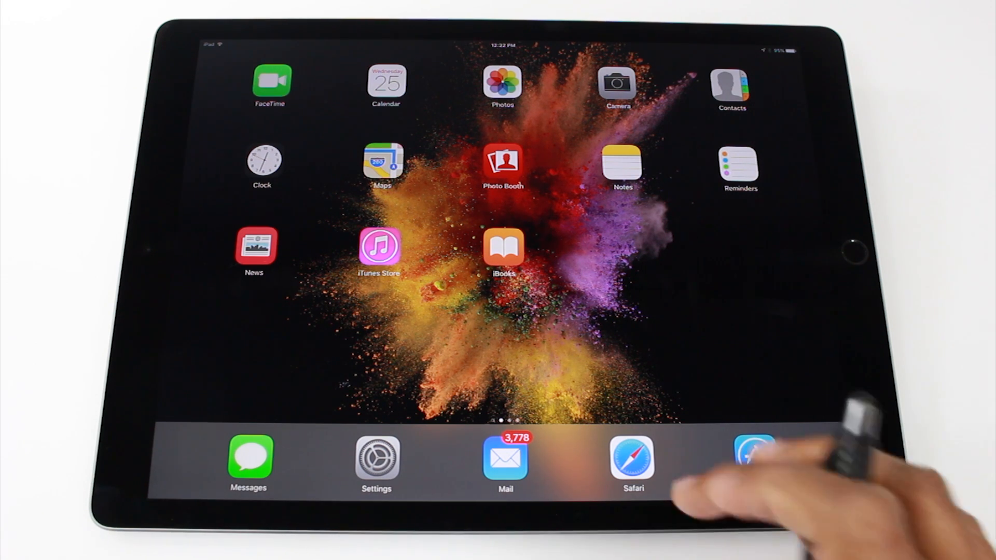
Launch Safari from the dock, landing on the GameStop Pre-Black Friday sale page.
left_click(632, 458)
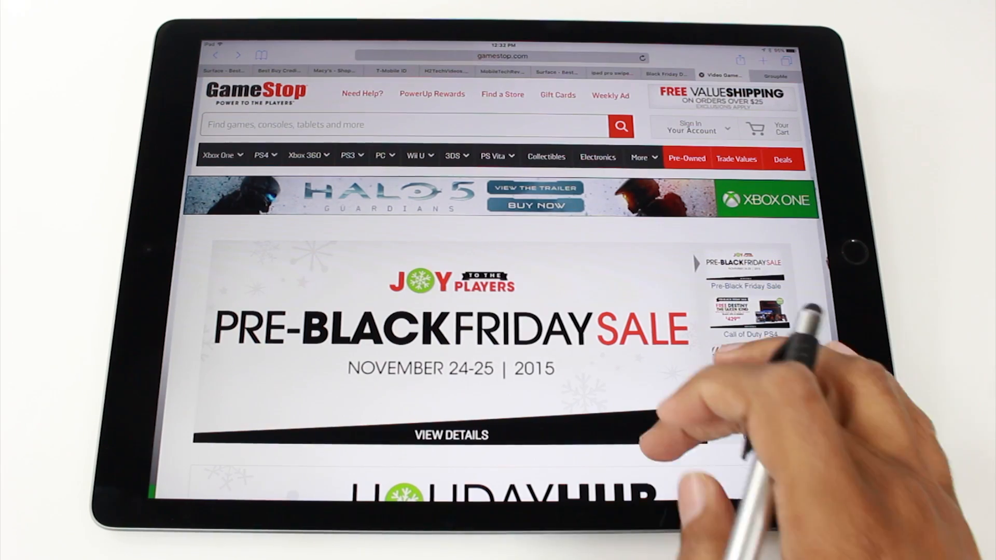
Pull down the Slide Over handle to show the app picker with Clock, Chrome and Calendar.
scroll("down", 3)
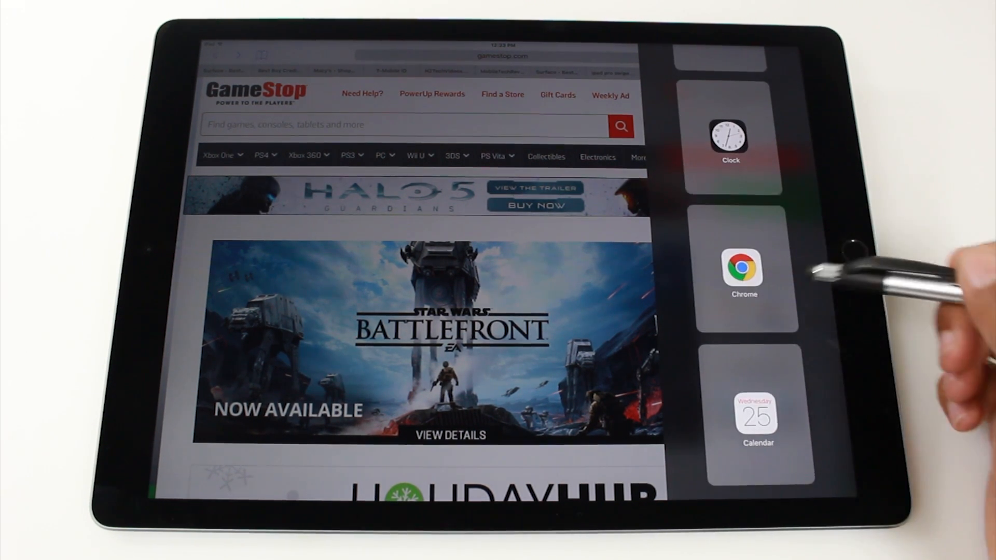
Scroll the Slide Over app list to Hulu and open it beside the GameStop page.
scroll("down", 3)
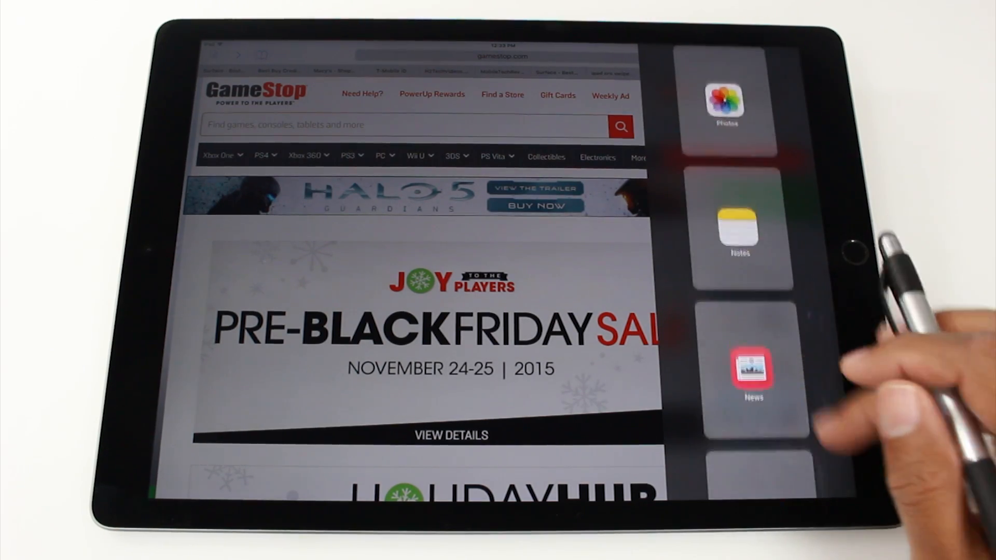
scroll("down", 3)
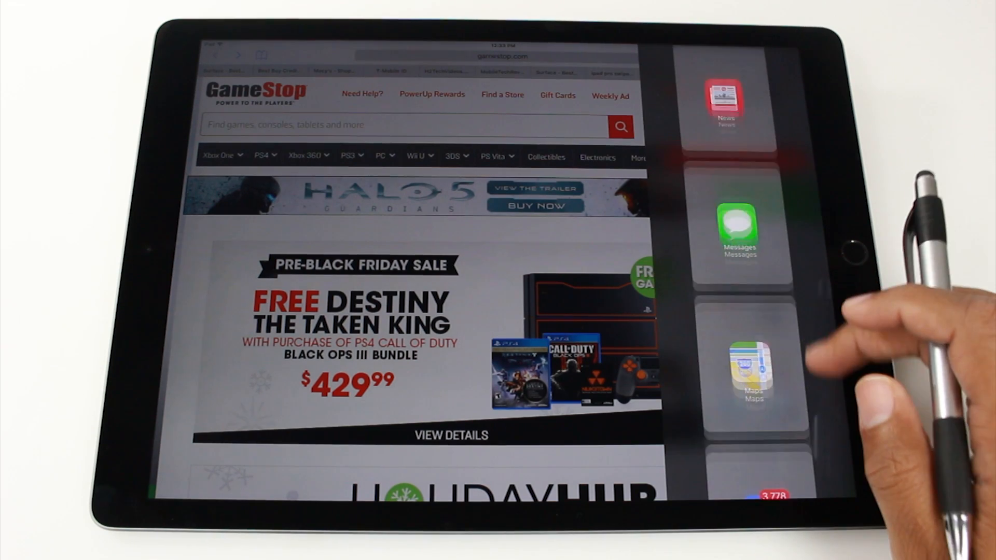
scroll("down", 3)
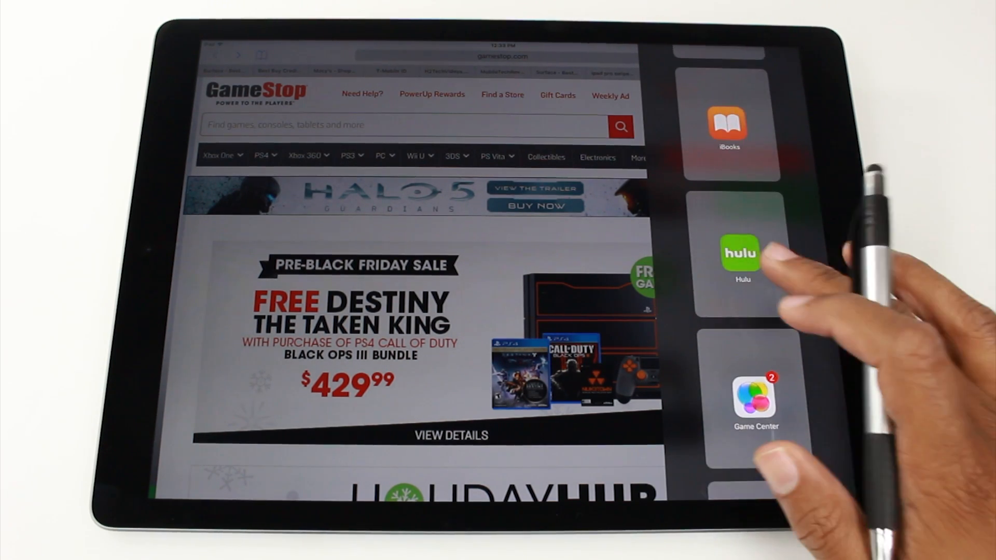
left_click(738, 255)
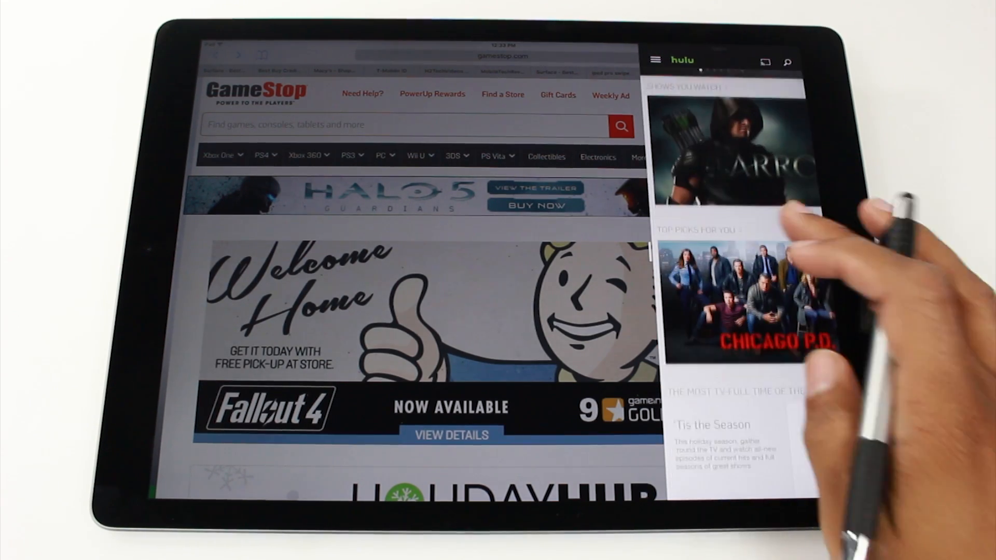
Play a Hulu episode (NBC) in Split View next to Safari's GameStop page.
scroll("down", 3)
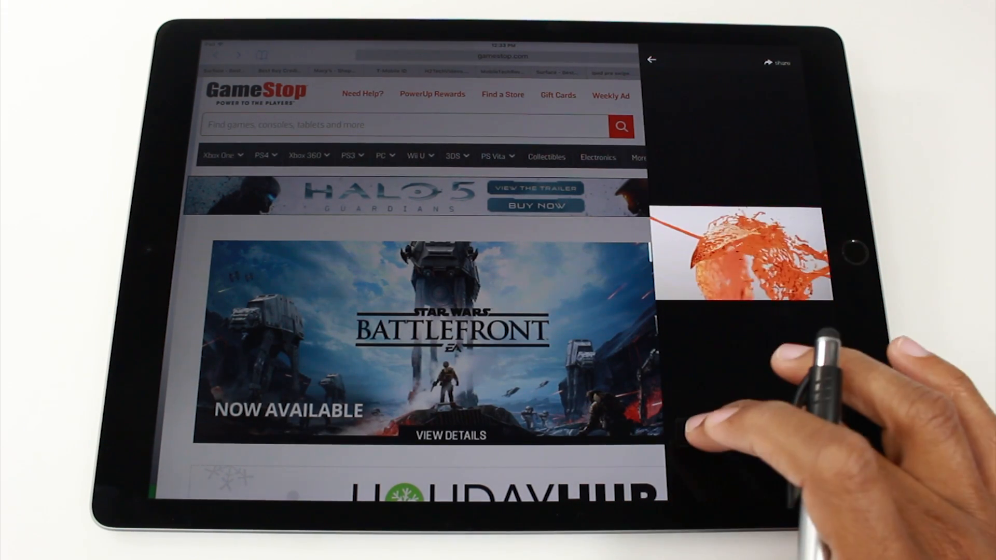
left_click(740, 254)
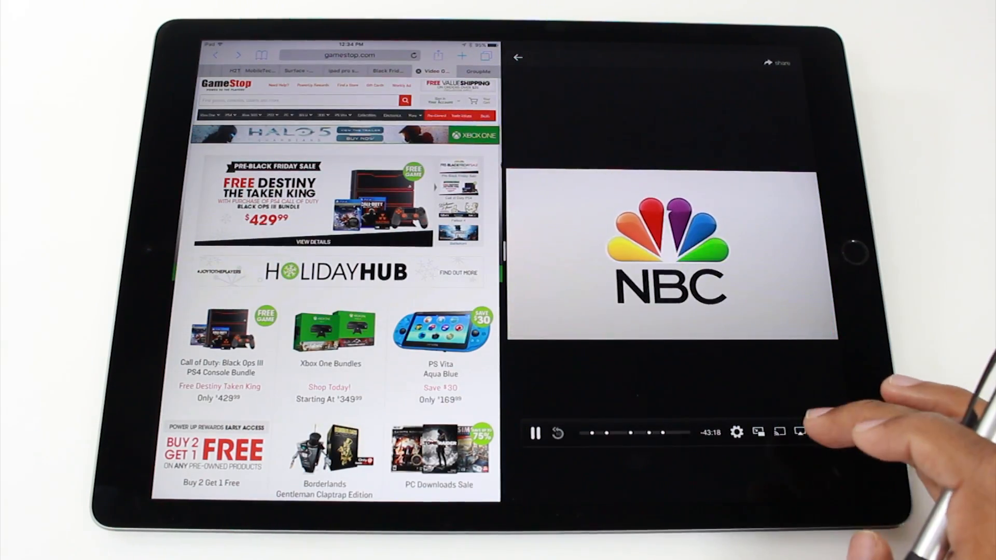
left_click(820, 433)
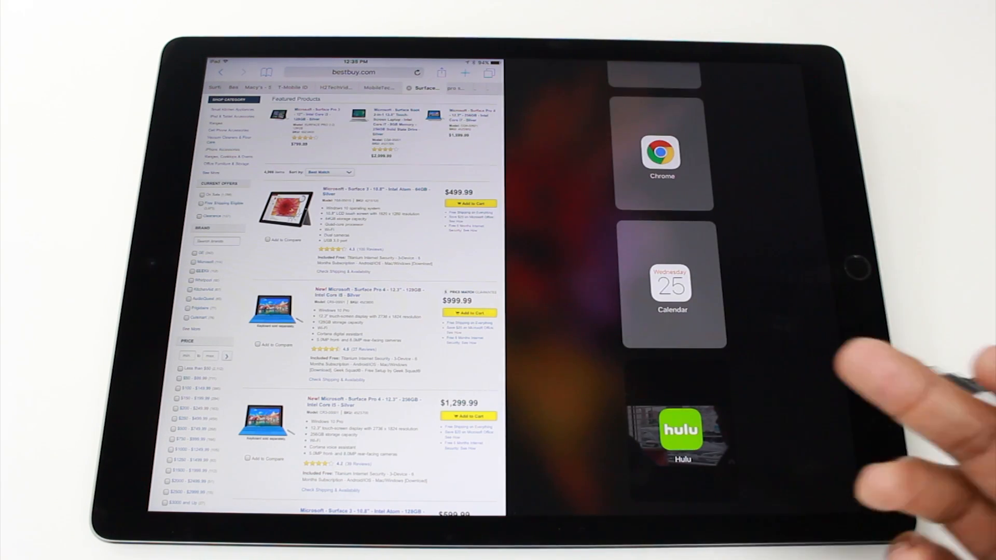
Enter 'h2techvideos' in Chrome's address bar to reach the Fire TV Stick unboxing video.
scroll("down", 3)
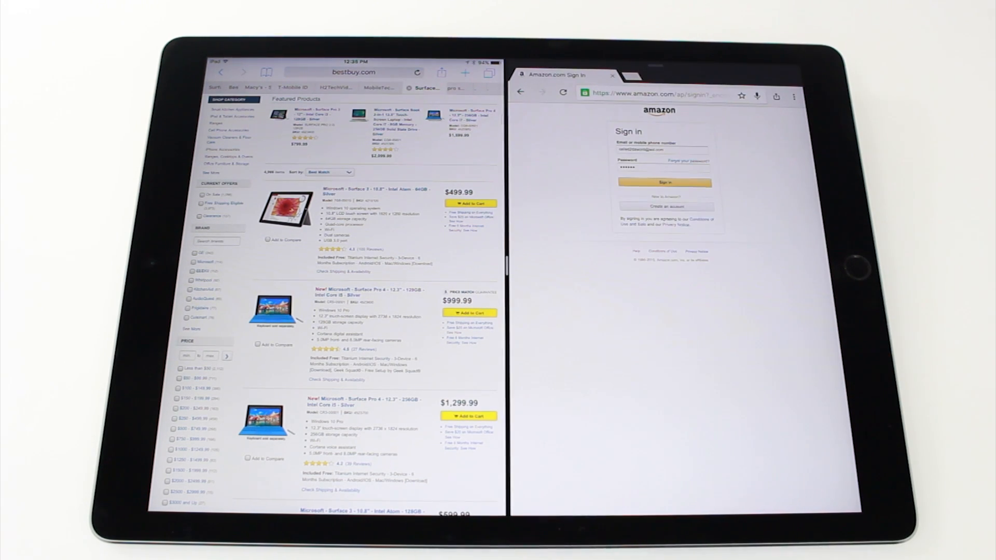
left_click(658, 94)
type("h2tw")
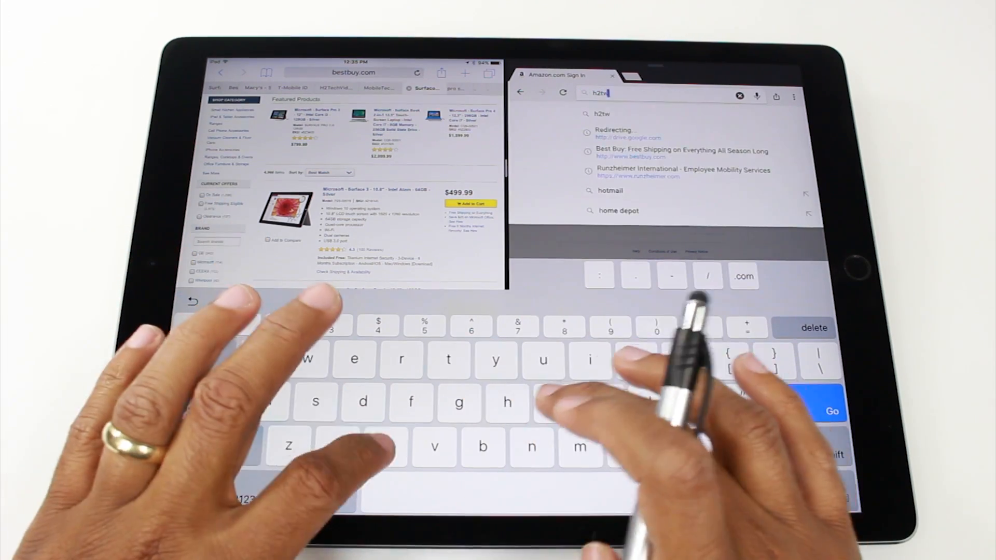
type("chvideos")
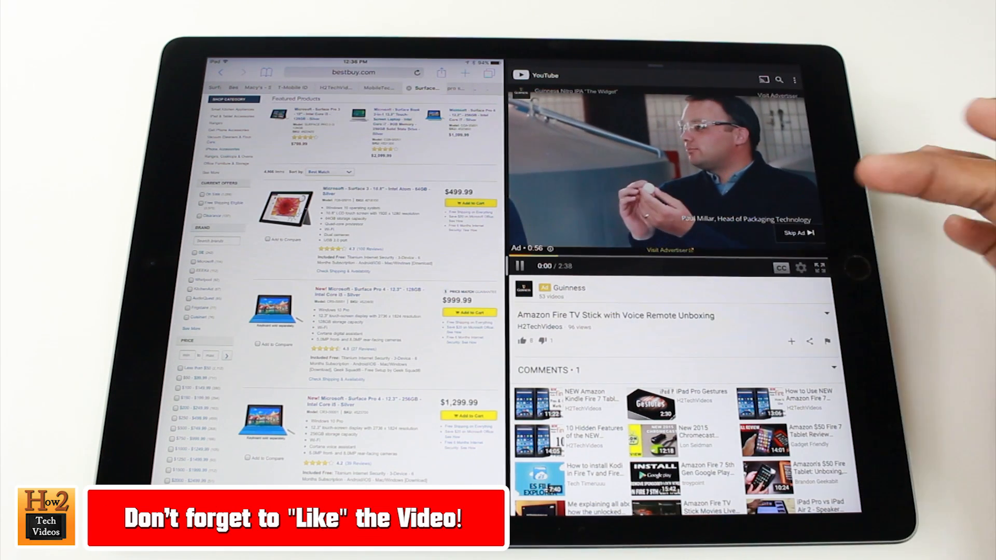
Pull down the right Split View pane to reopen the app switcher beside Best Buy.
left_click(795, 233)
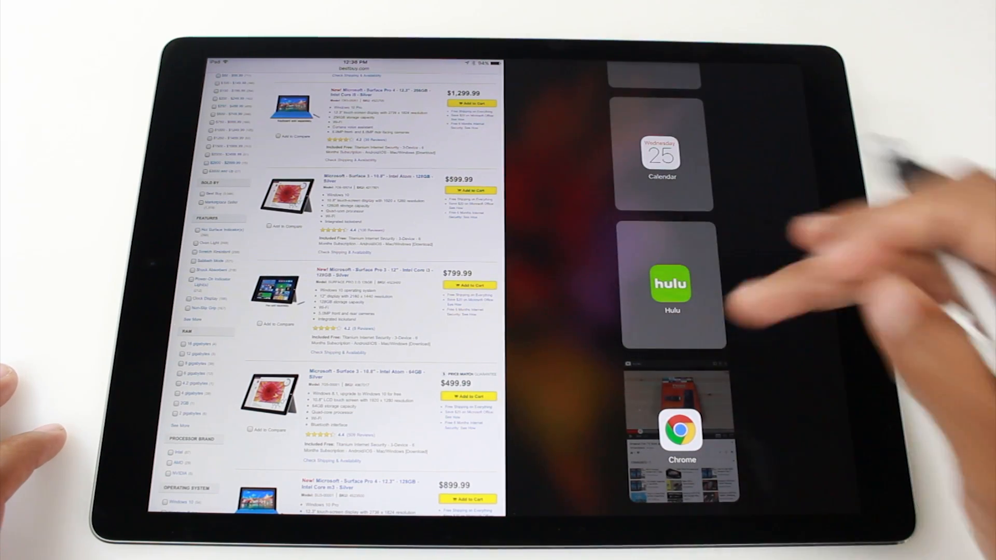
Browse the Slide Over picker over Chrome's video until Calendar, Hulu and Excel are listed.
scroll("down", 3)
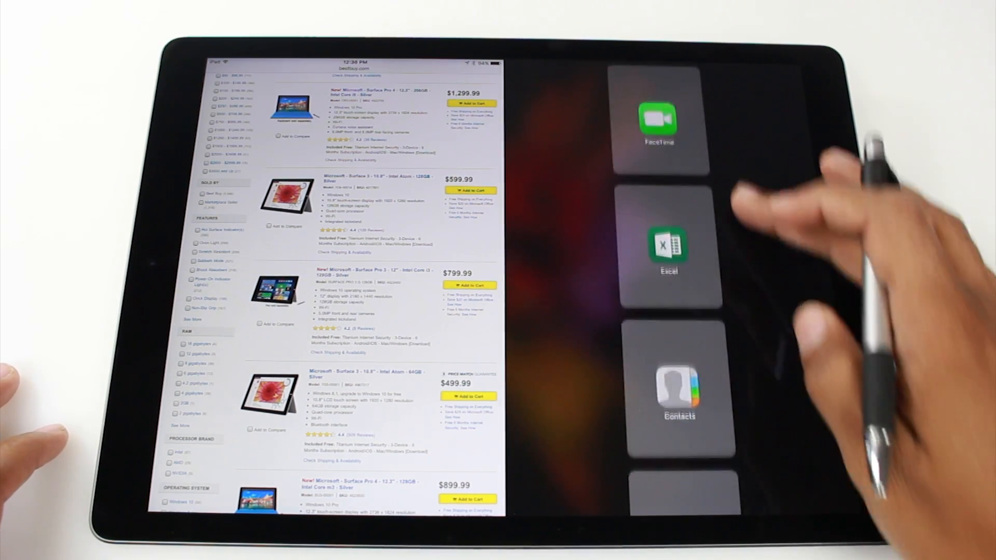
scroll("down", 3)
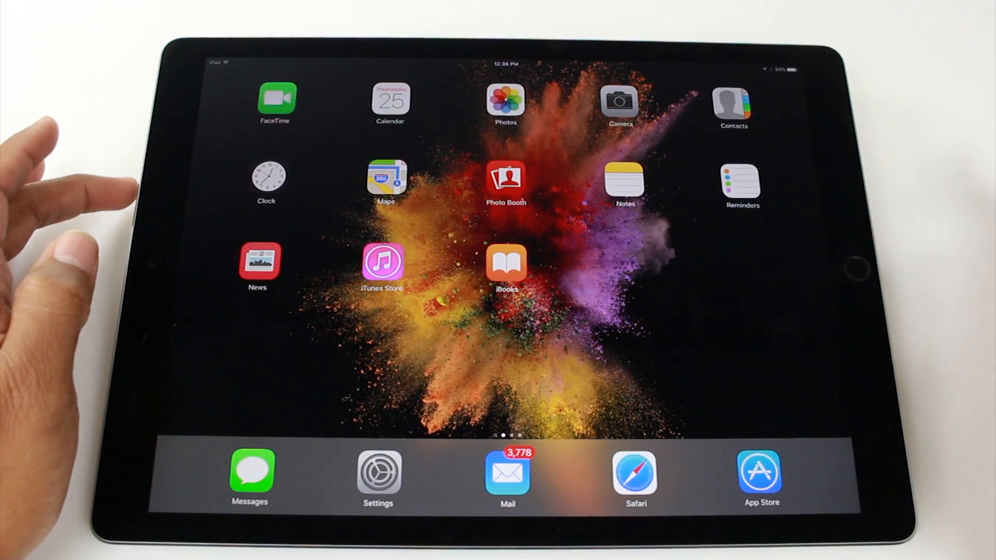
scroll("left", 3)
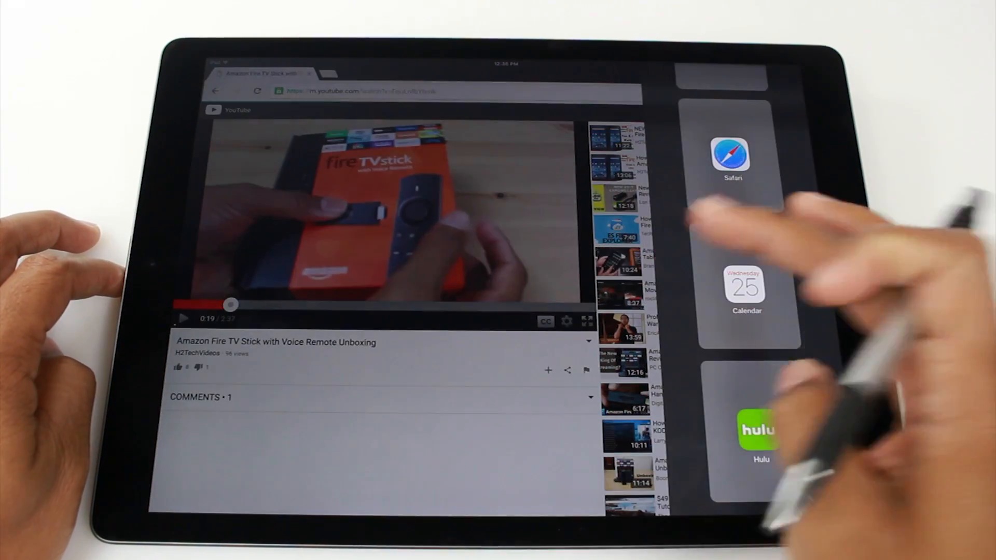
scroll("down", 3)
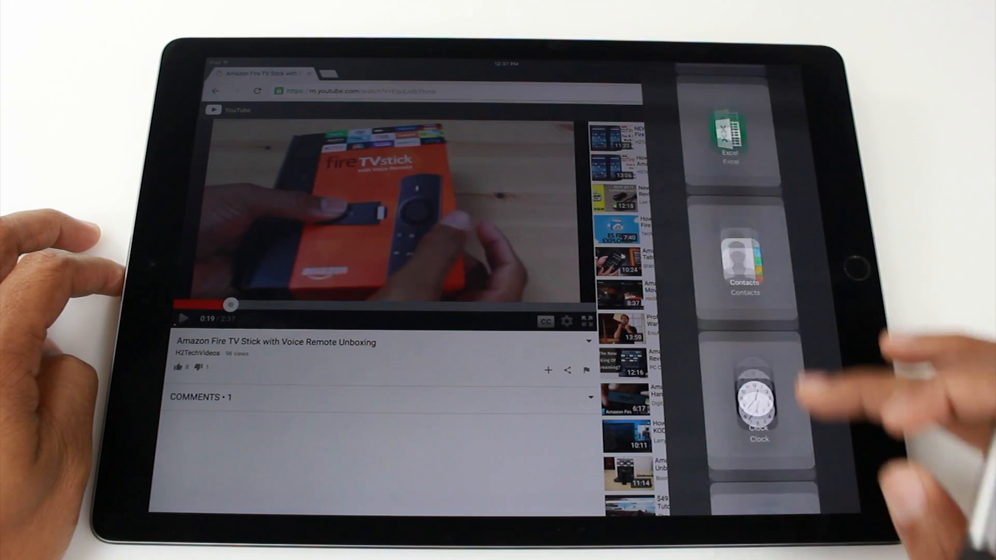
scroll("down", 3)
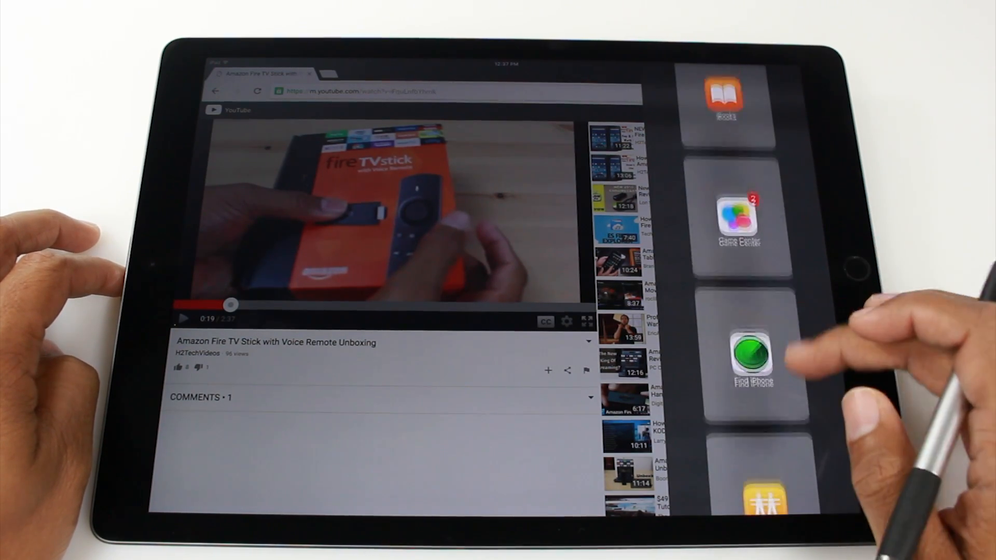
scroll("down", 3)
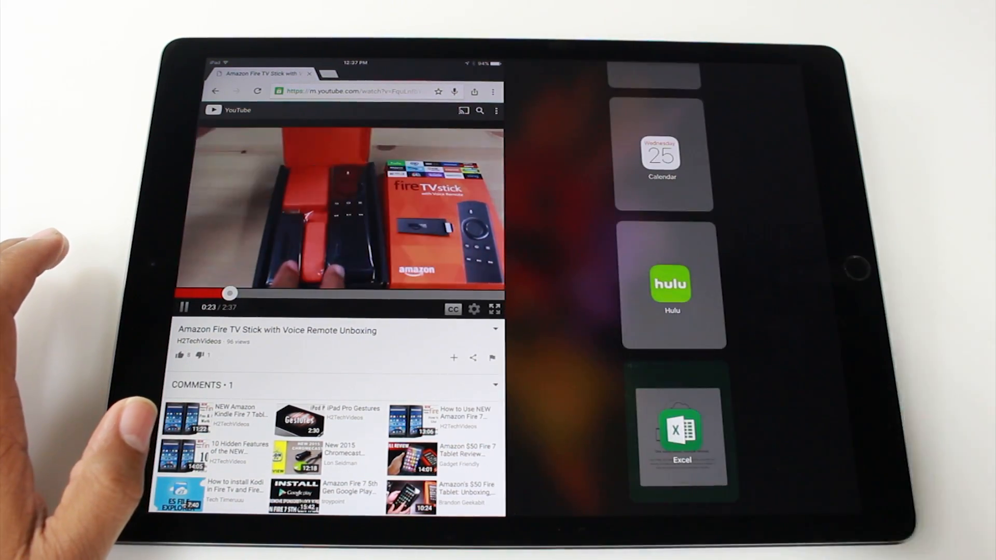
Pin Mail in Split View beside Chrome's YouTube video, then swap it for a Hulu video.
scroll("down", 3)
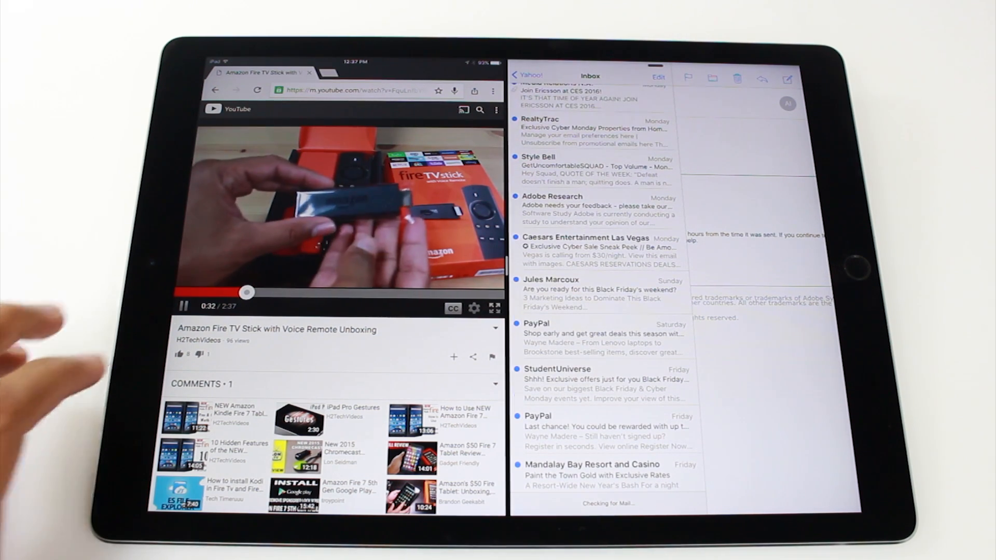
left_click(183, 304)
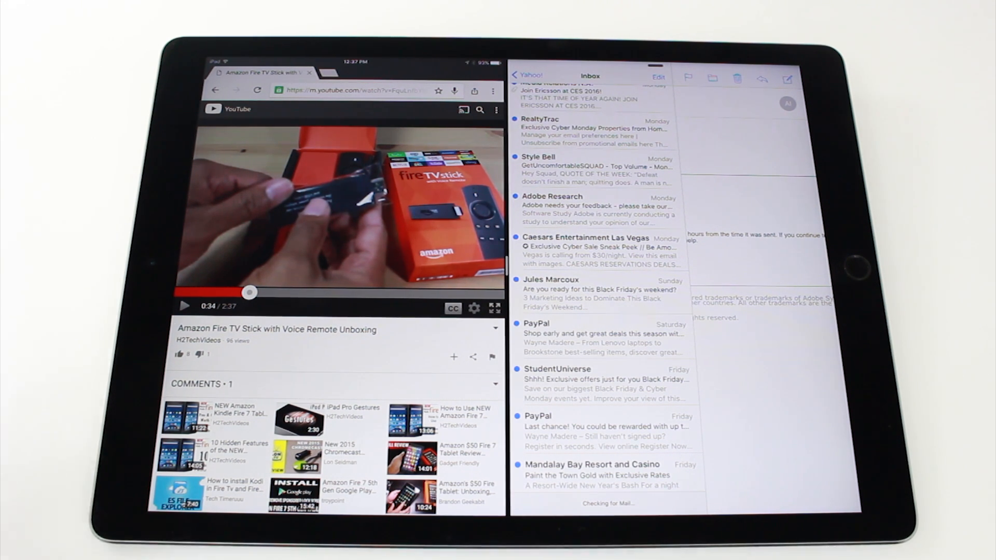
left_click(528, 75)
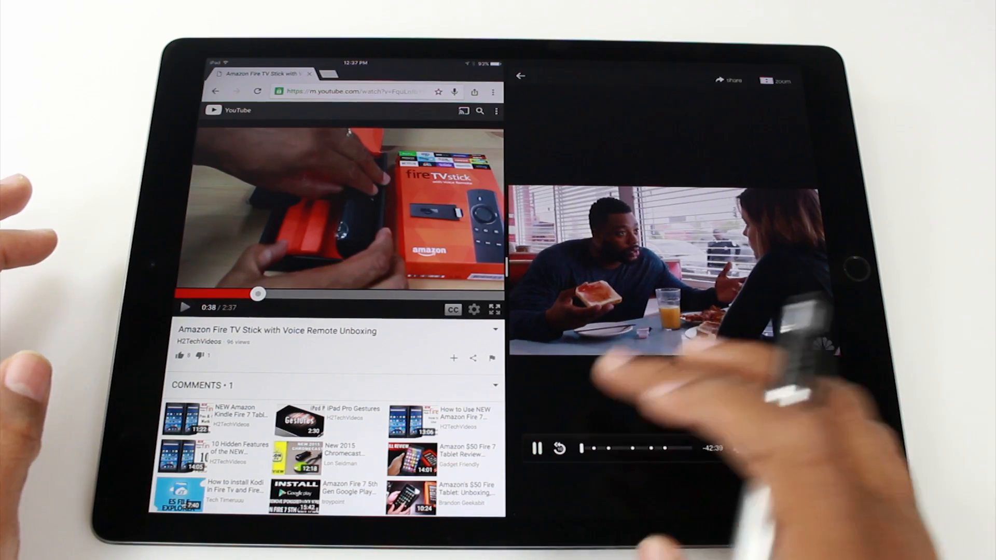
Replace the Hulu pane with the app picker listing FaceTime, Contacts and Clock.
left_click(536, 449)
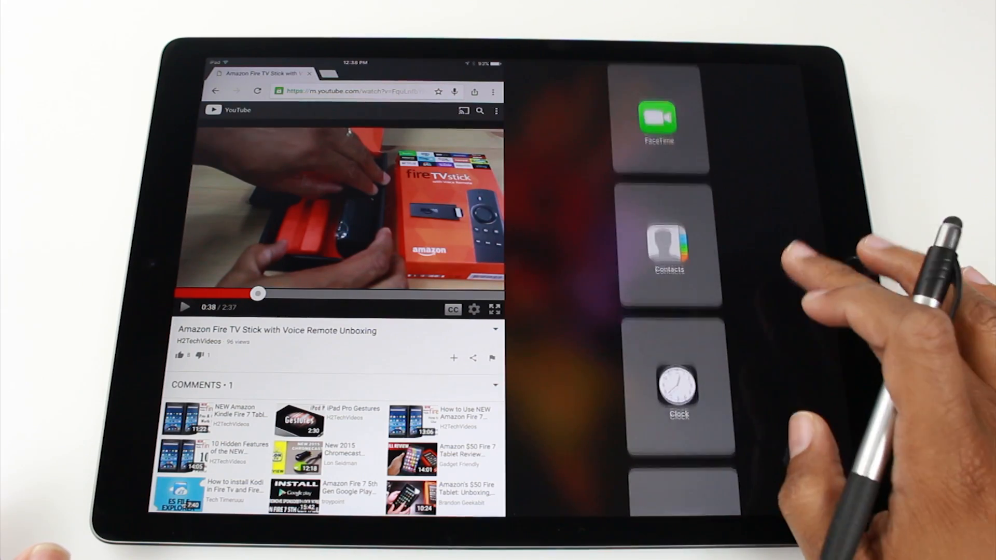
Scroll the picker to Mail, show the Adobe ID password email on the left, picker on the right.
scroll("down", 3)
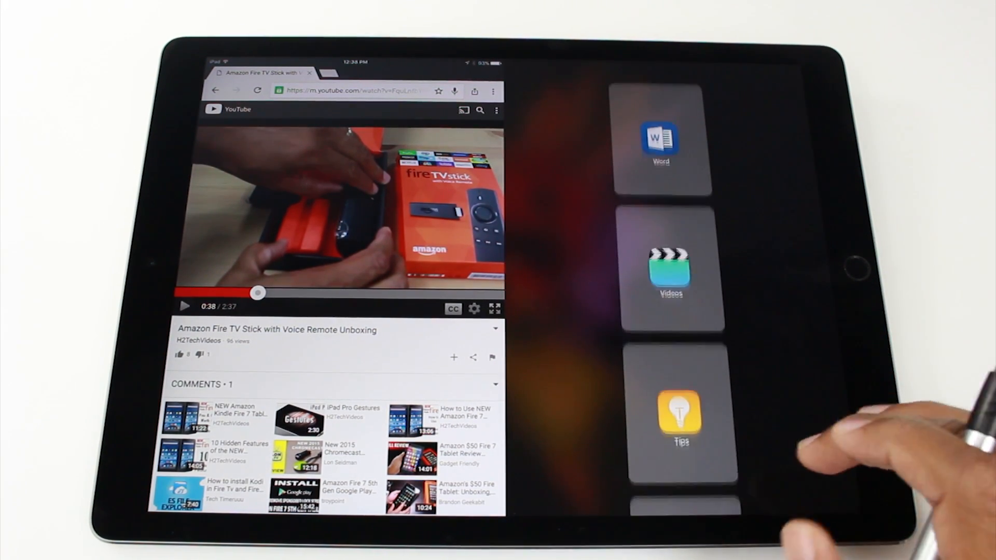
scroll("down", 3)
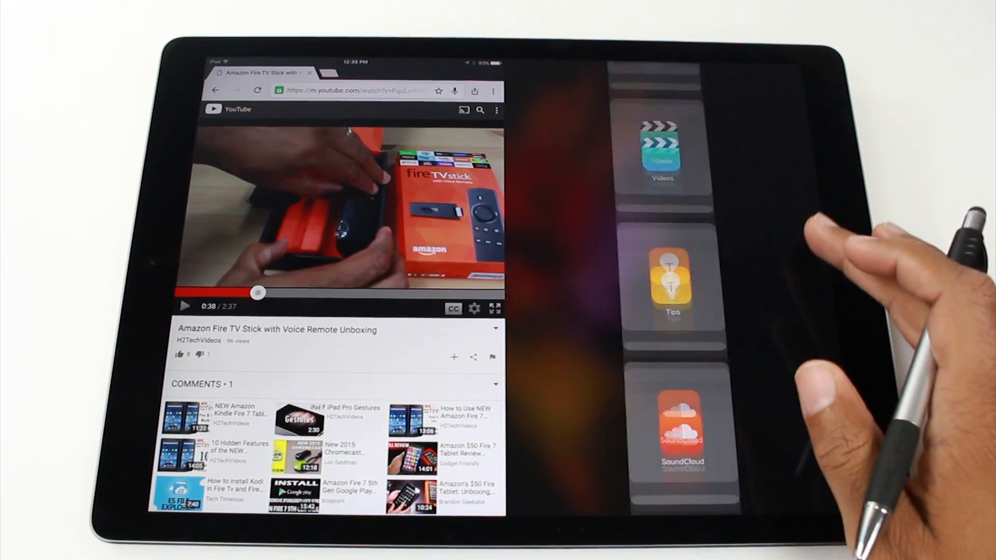
scroll("down", 3)
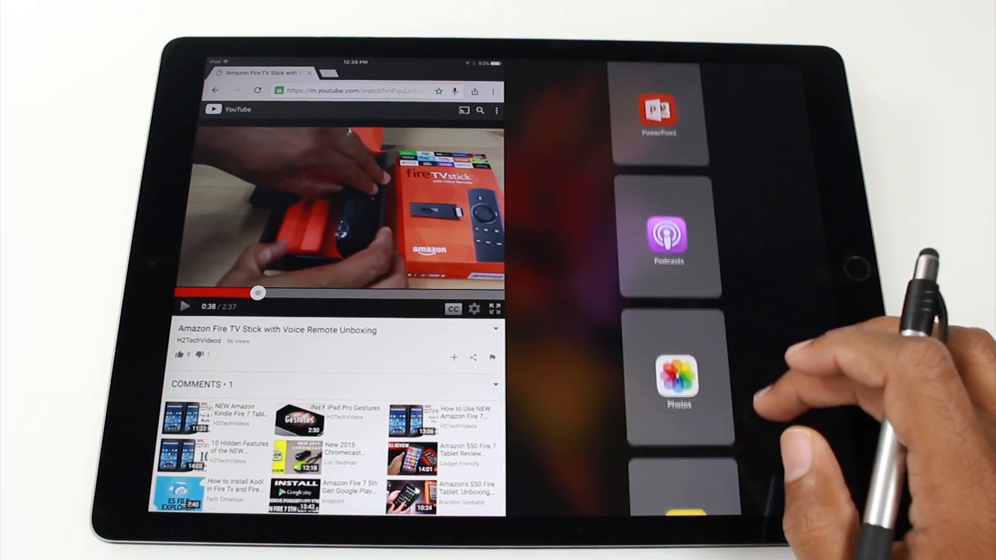
scroll("down", 3)
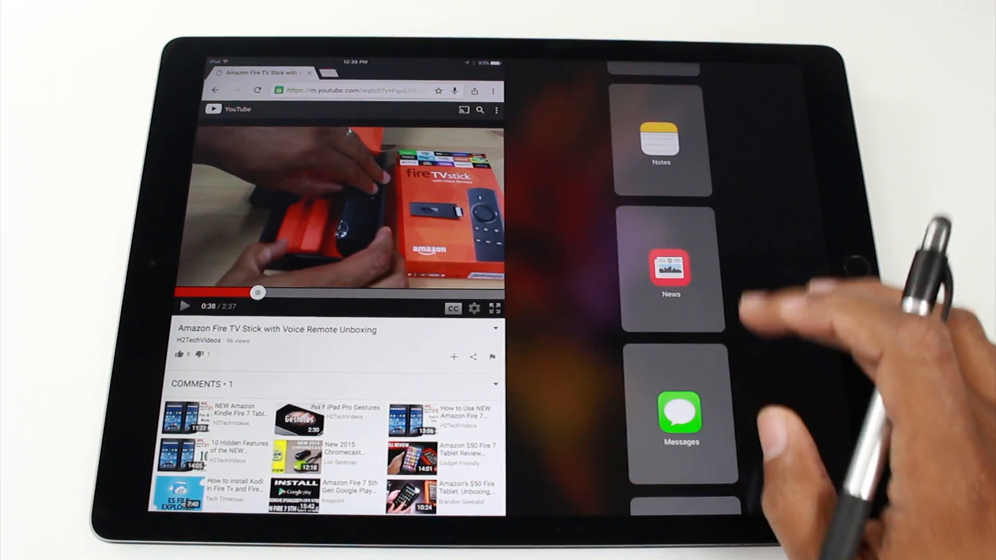
scroll("down", 3)
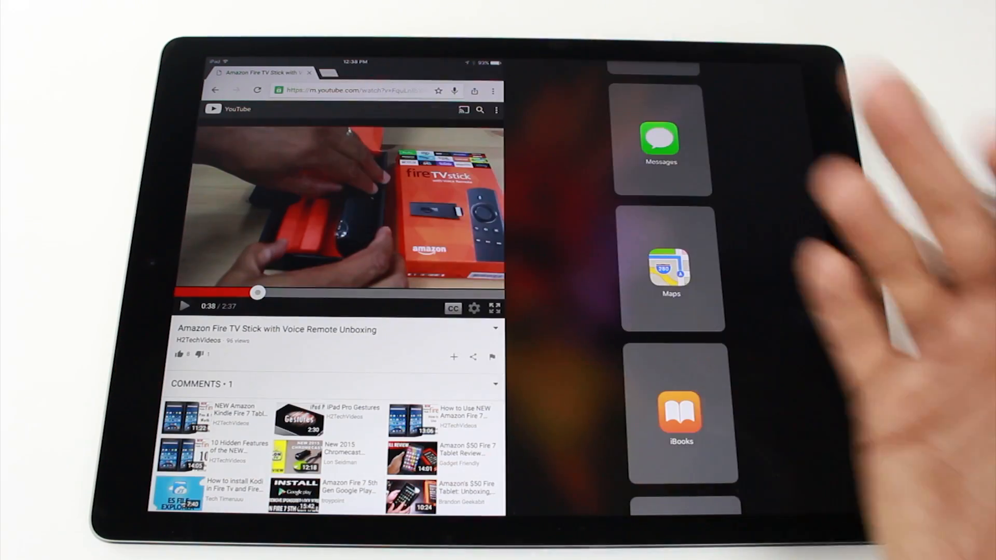
scroll("down", 3)
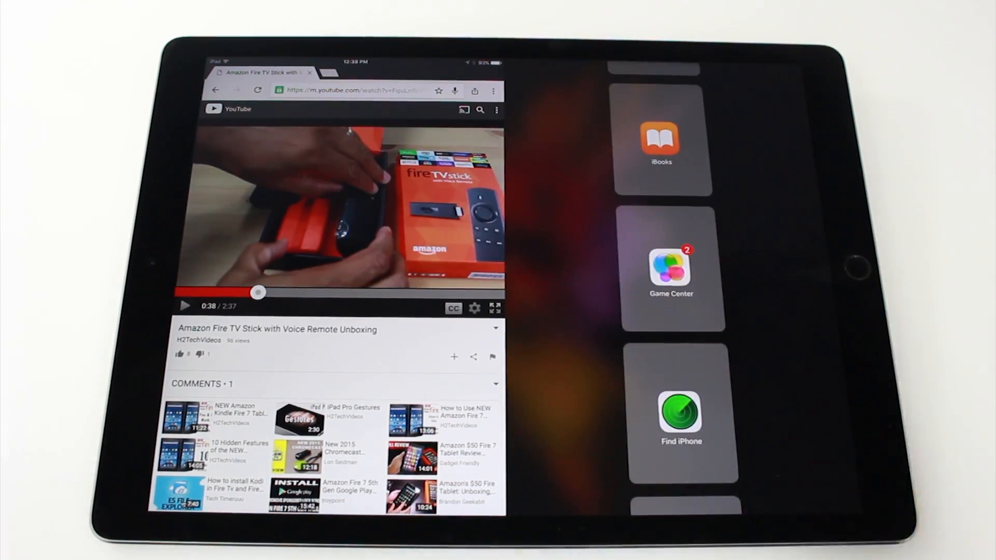
scroll("down", 3)
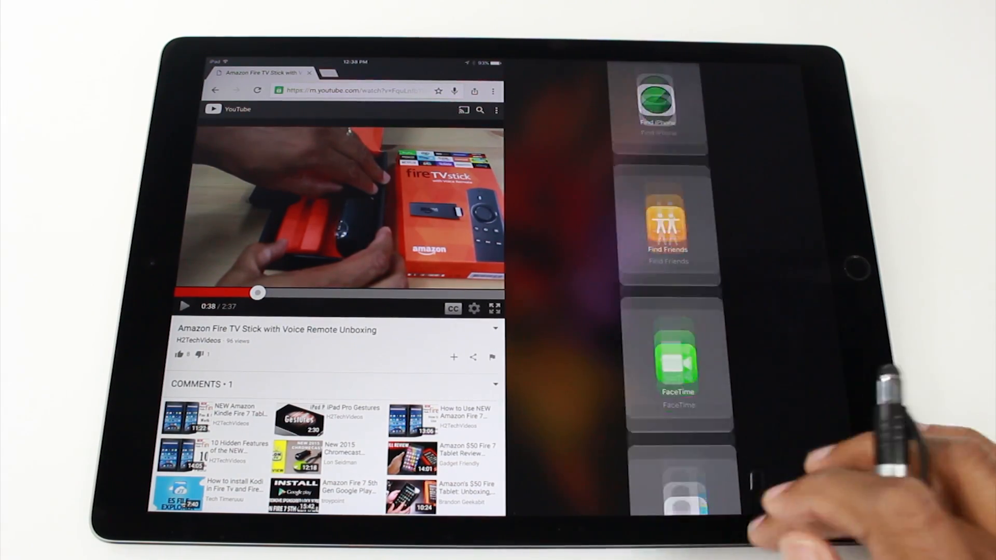
scroll("down", 3)
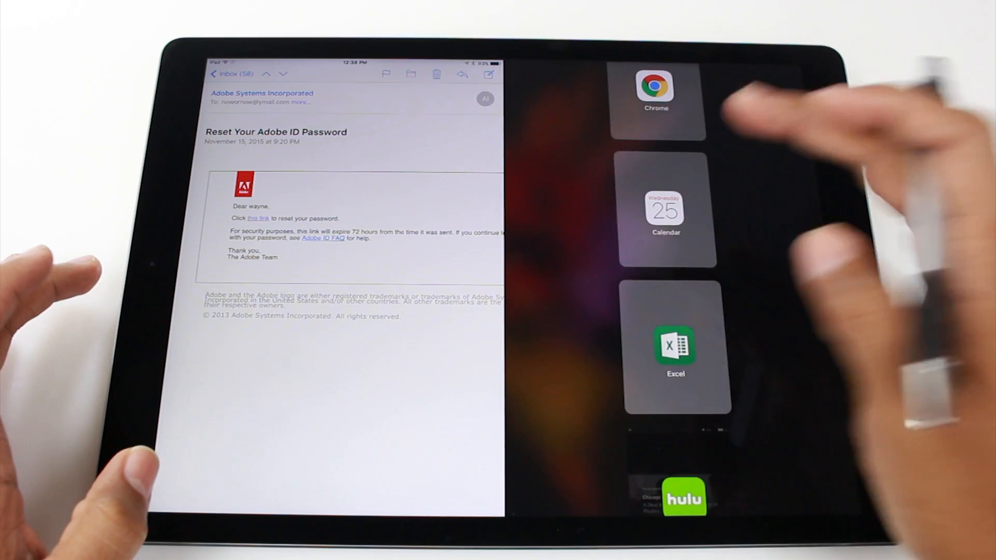
Bring Calendar beside Mail, then show All Inboxes on the left and December 2015 month view on the right.
left_click(666, 210)
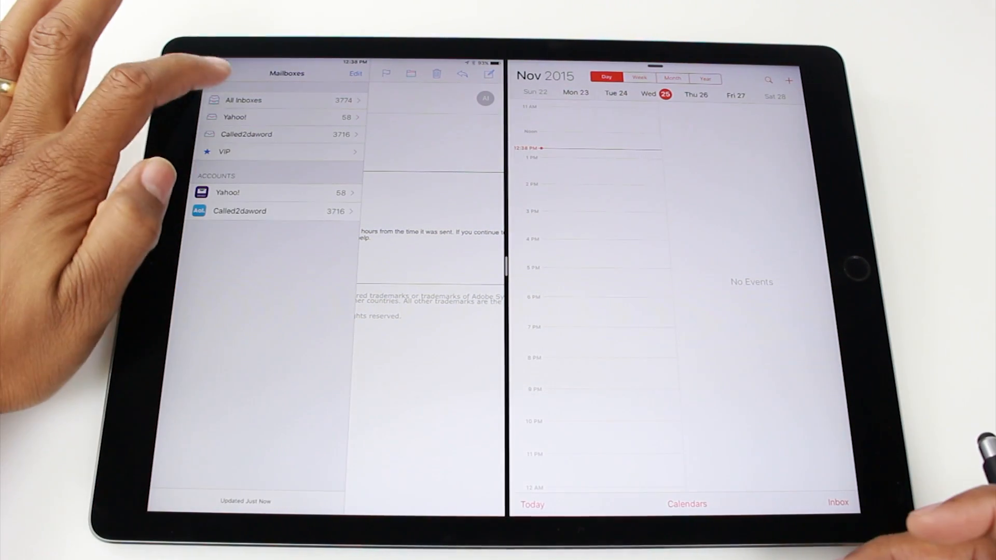
left_click(243, 100)
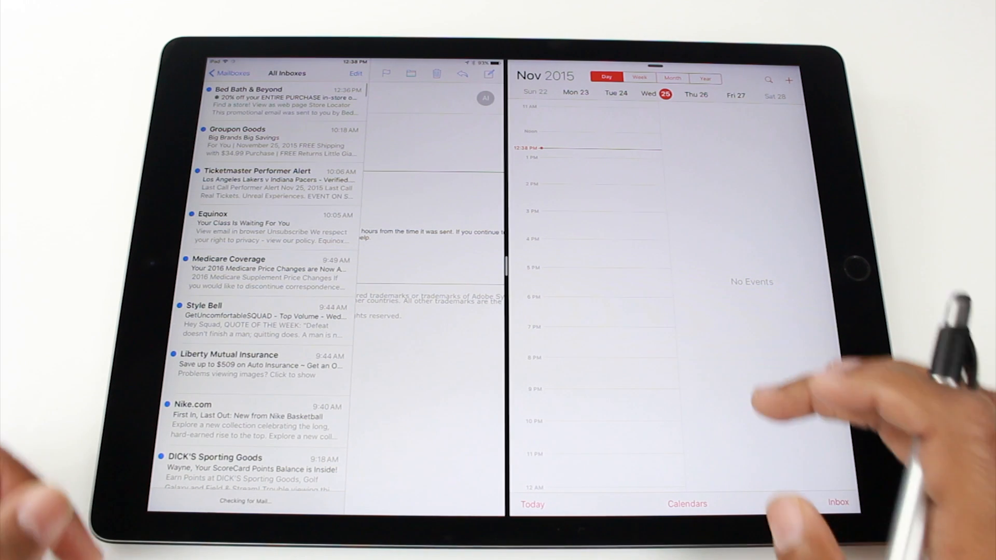
left_click(672, 78)
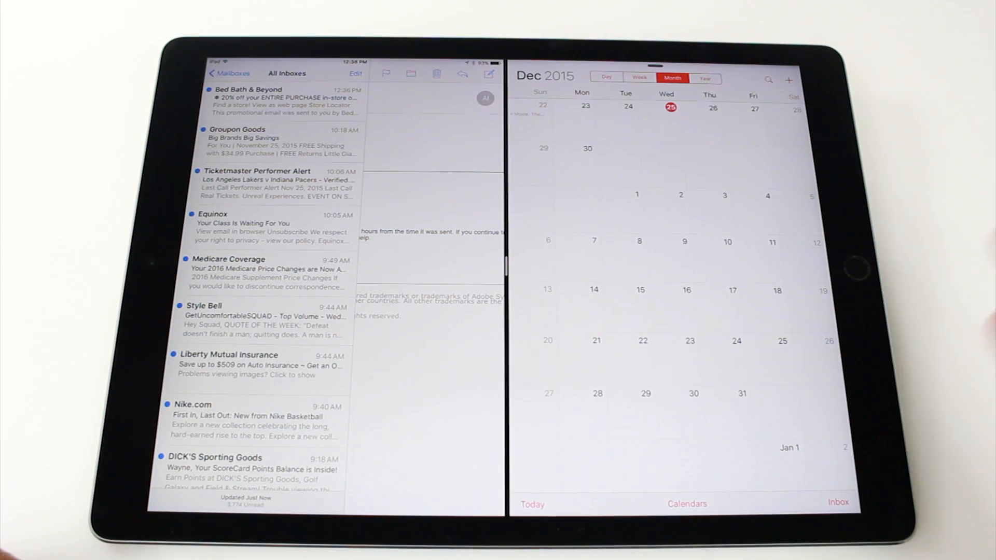